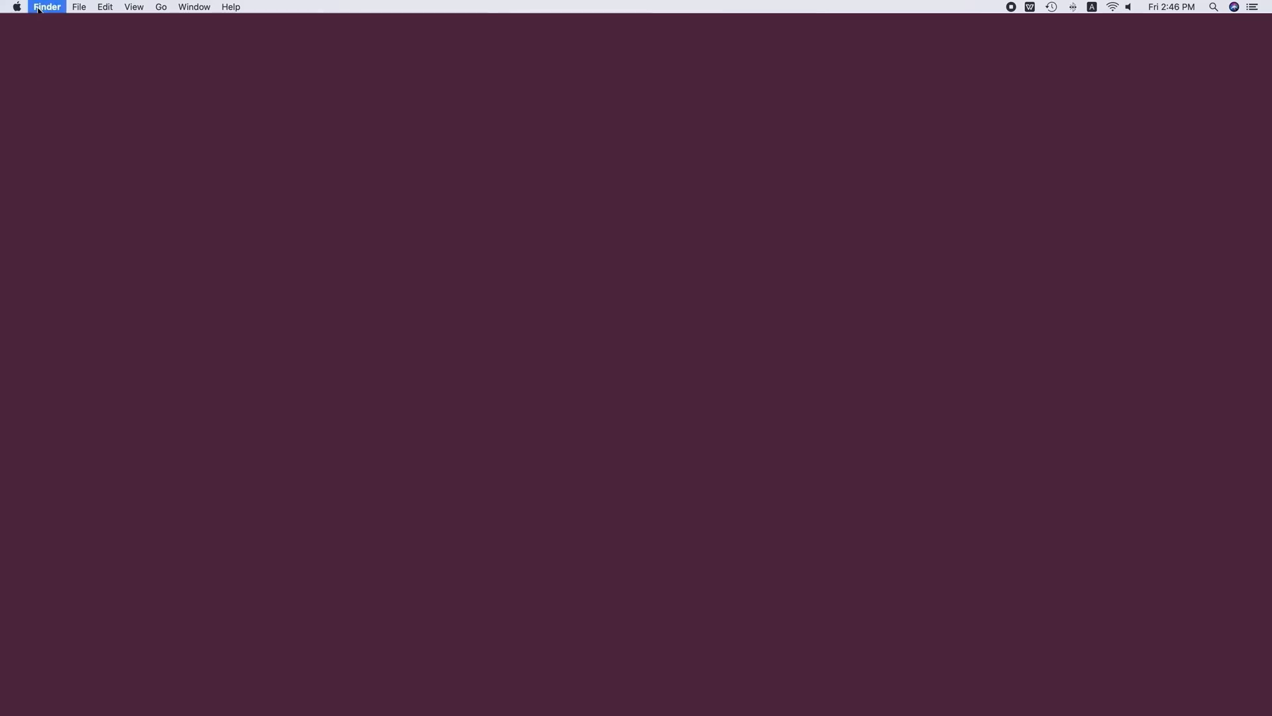
Open Finder Preferences, review the General desktop items, then view the Sidebar settings.
{"action": "left_click", "coordinate": [46, 7]}
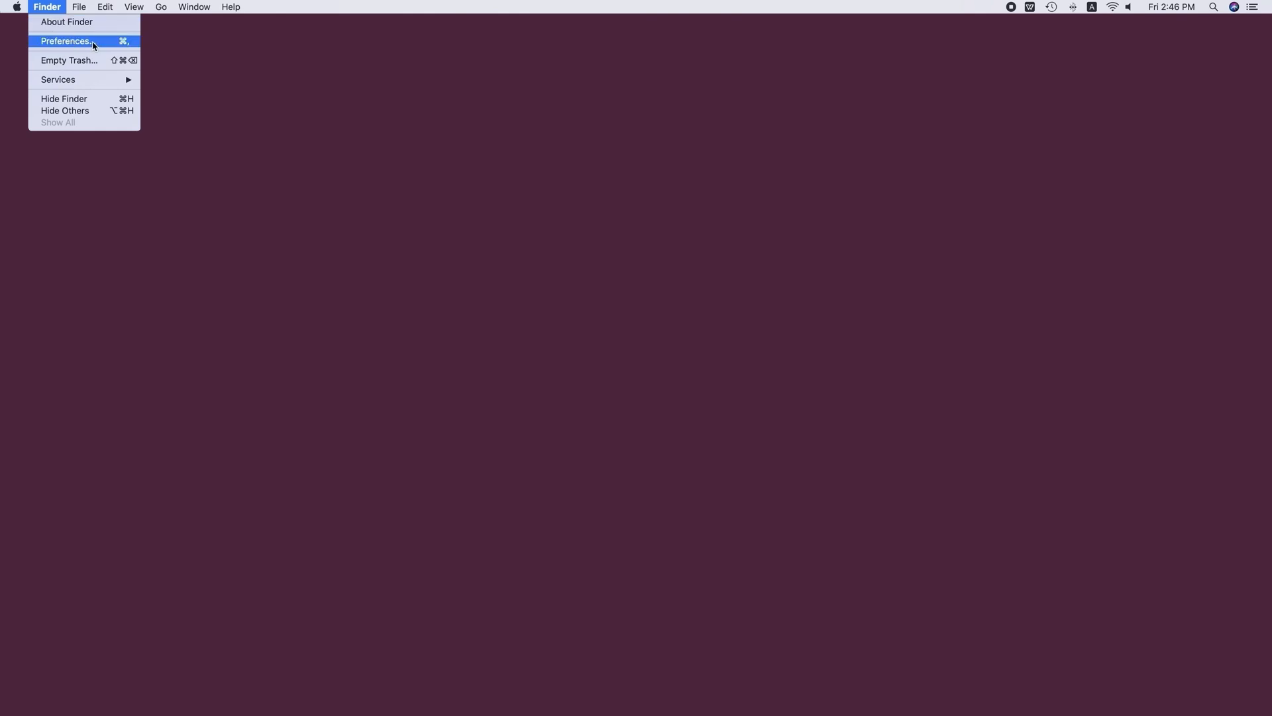
{"action": "left_click", "coordinate": [66, 40]}
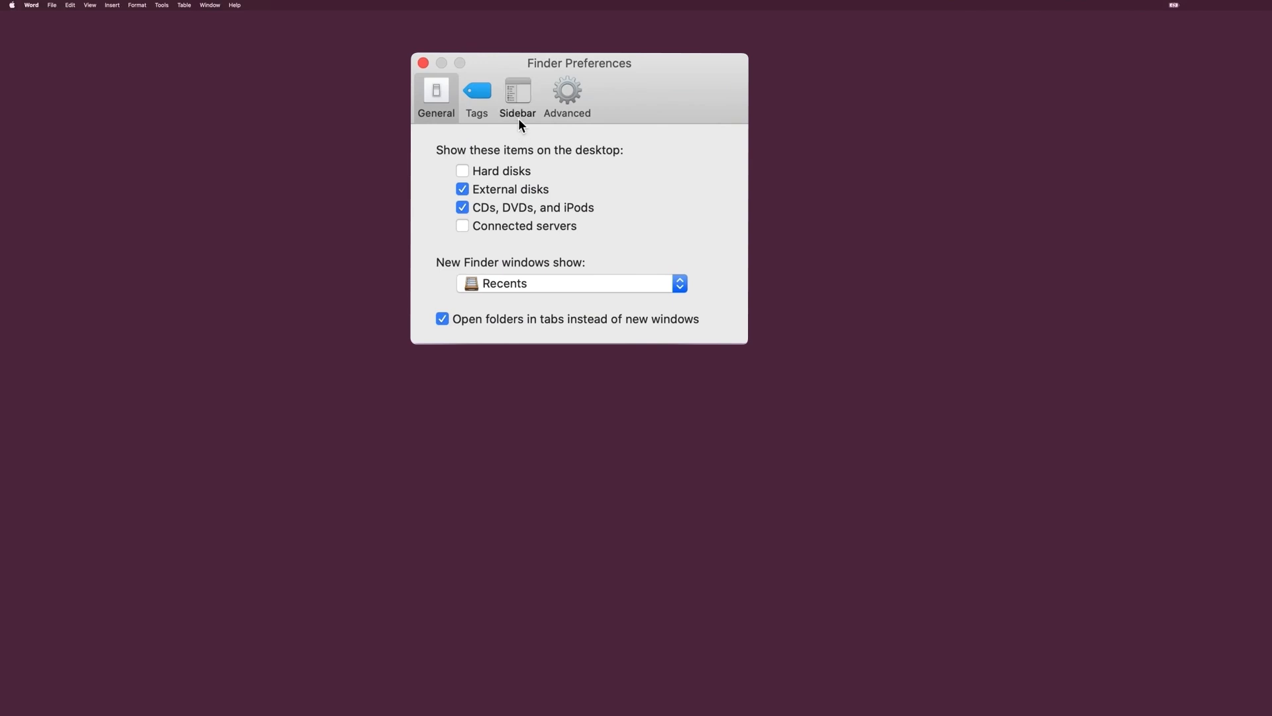
{"action": "left_click", "coordinate": [517, 95]}
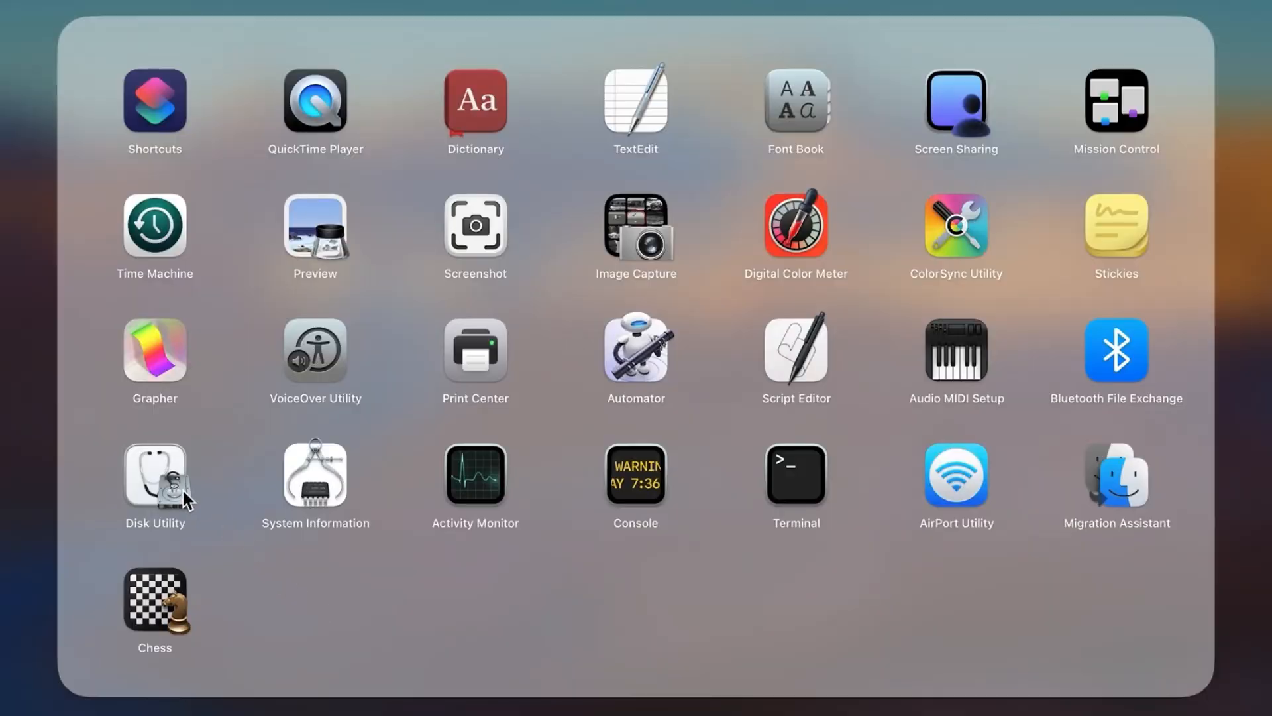
Launch Disk Utility from the Launchpad Other folder.
{"action": "left_click", "coordinate": [154, 473]}
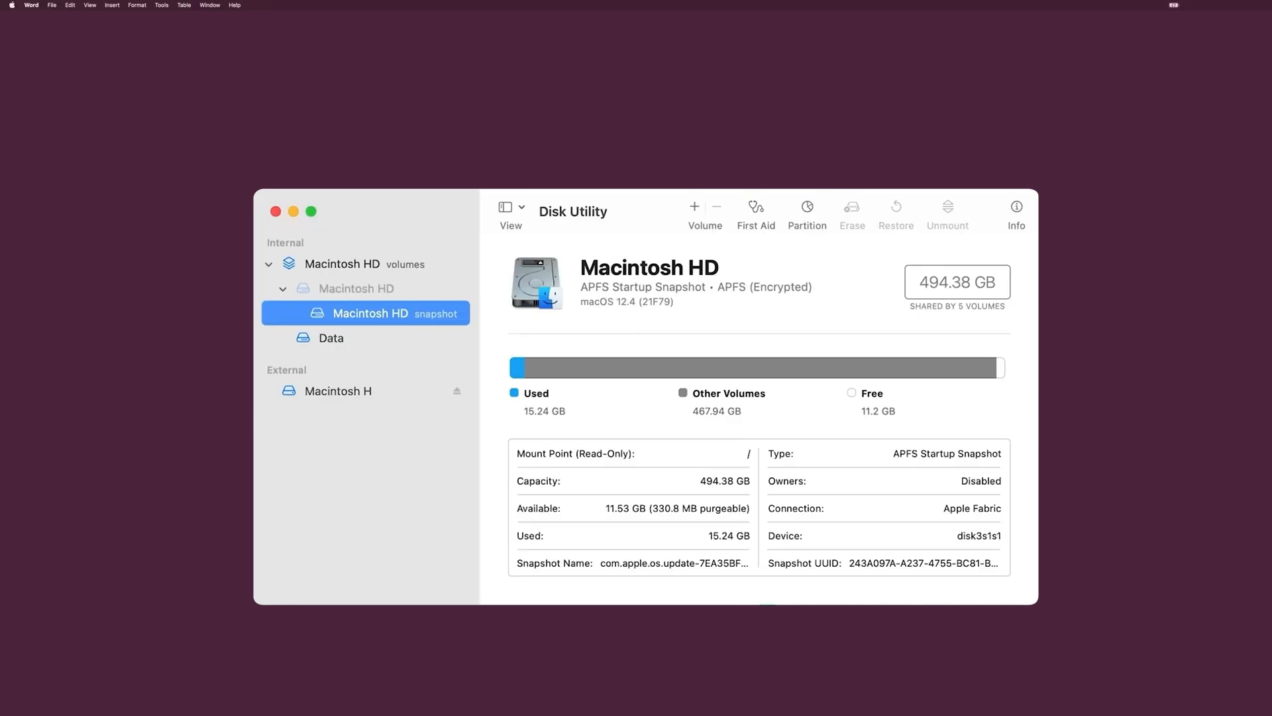
Run First Aid on the external Macintosh H volume and dismiss the successful report.
{"action": "left_click", "coordinate": [338, 391]}
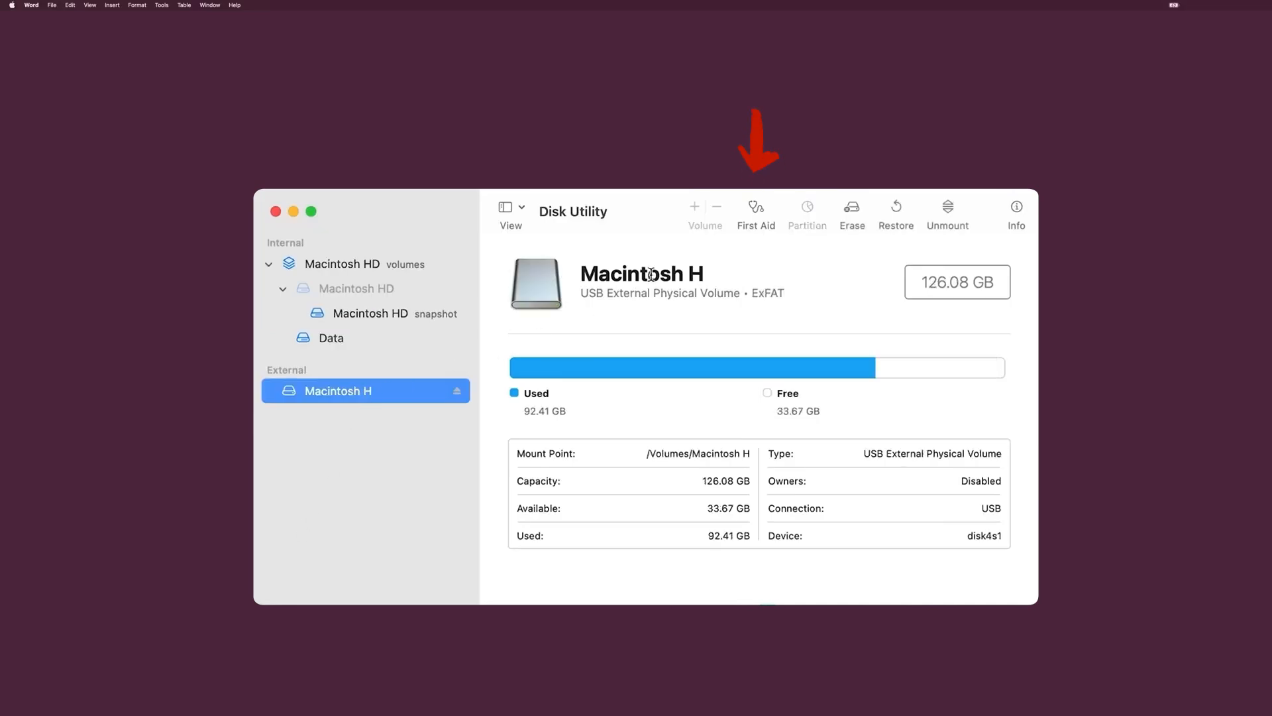
{"action": "left_click", "coordinate": [755, 213]}
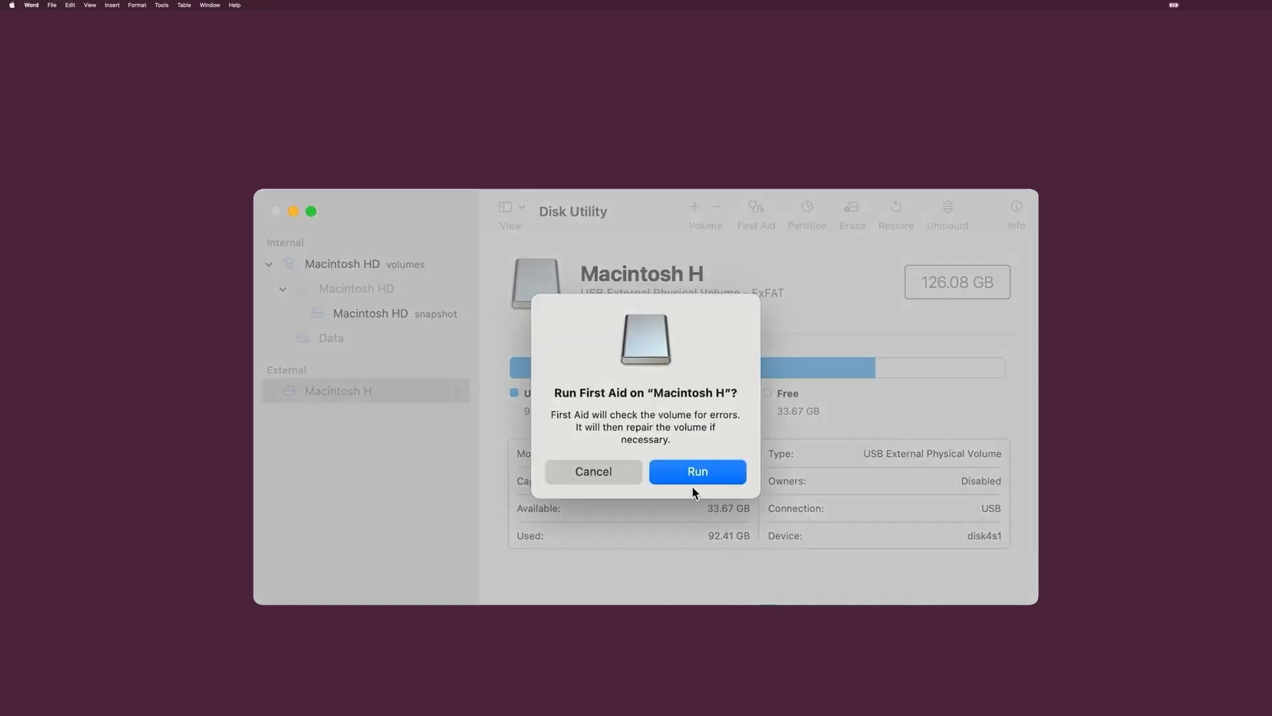
{"action": "left_click", "coordinate": [697, 471]}
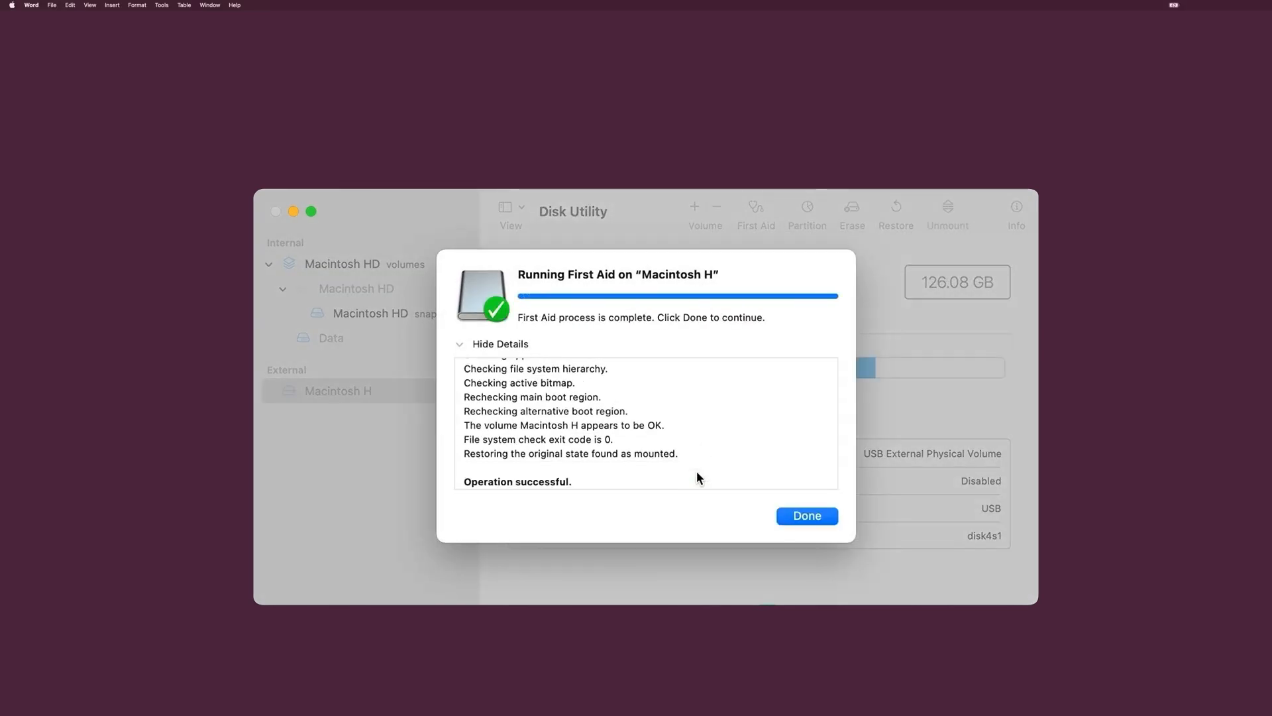
{"action": "left_click", "coordinate": [806, 516]}
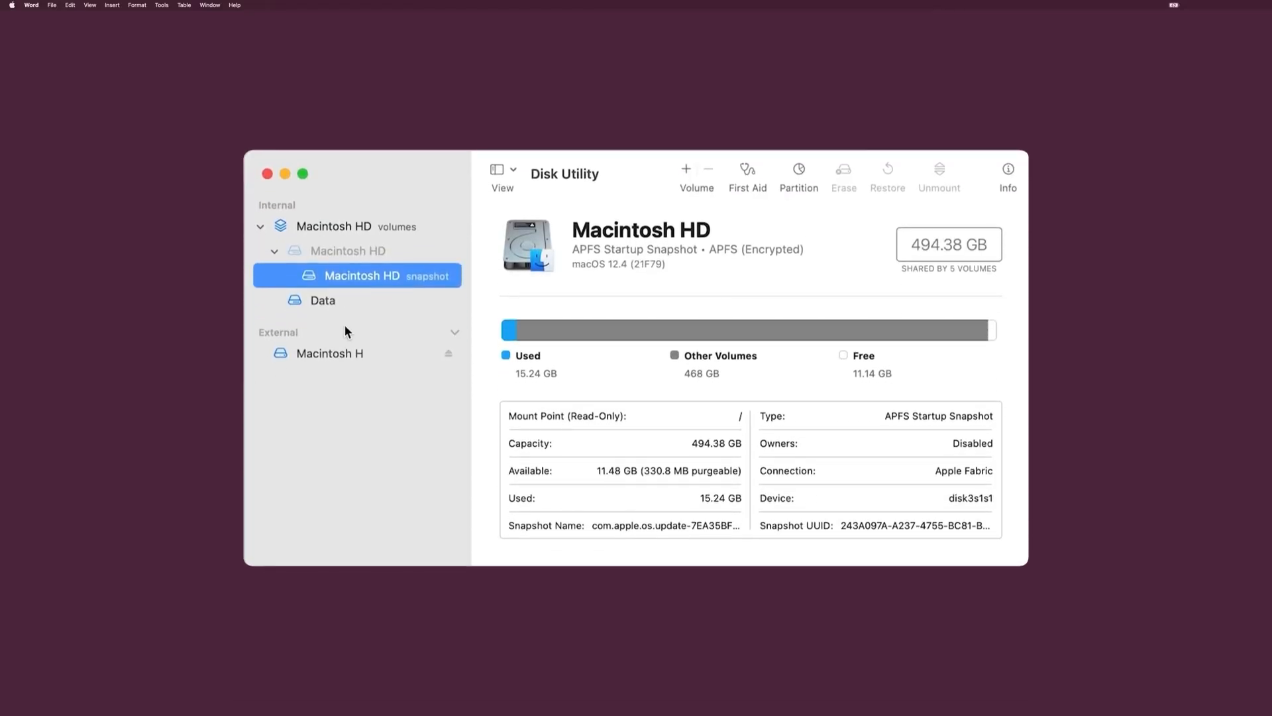
Bring up Erase for external Macintosh H, showing name Macintosh H and ExFAT format.
{"action": "left_click", "coordinate": [329, 353]}
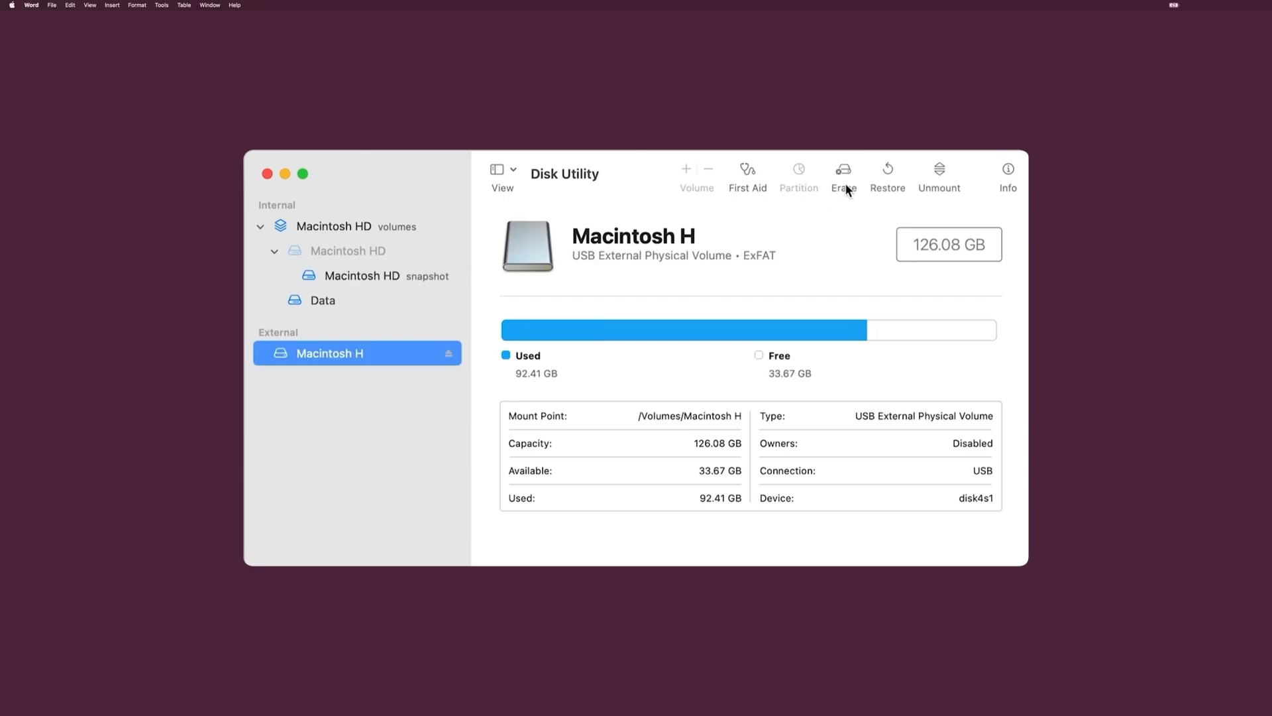
{"action": "left_click", "coordinate": [843, 170]}
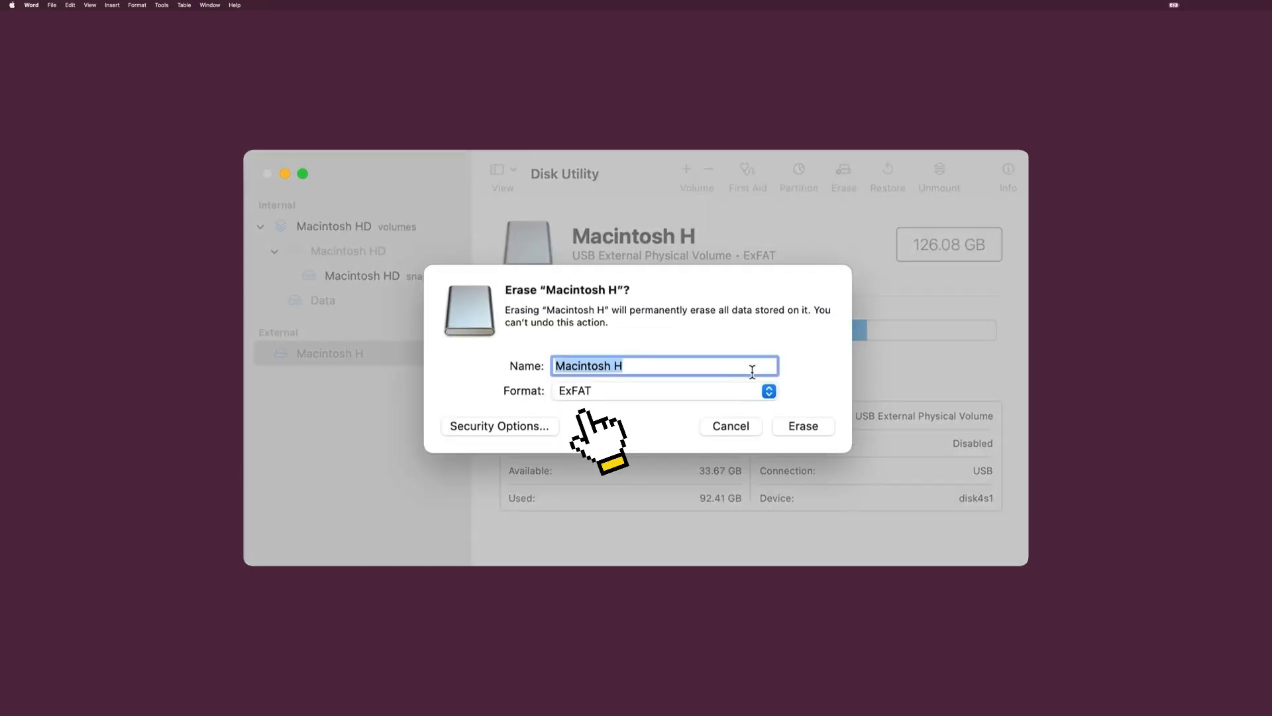
{"action": "mouse_move", "coordinate": [605, 442]}
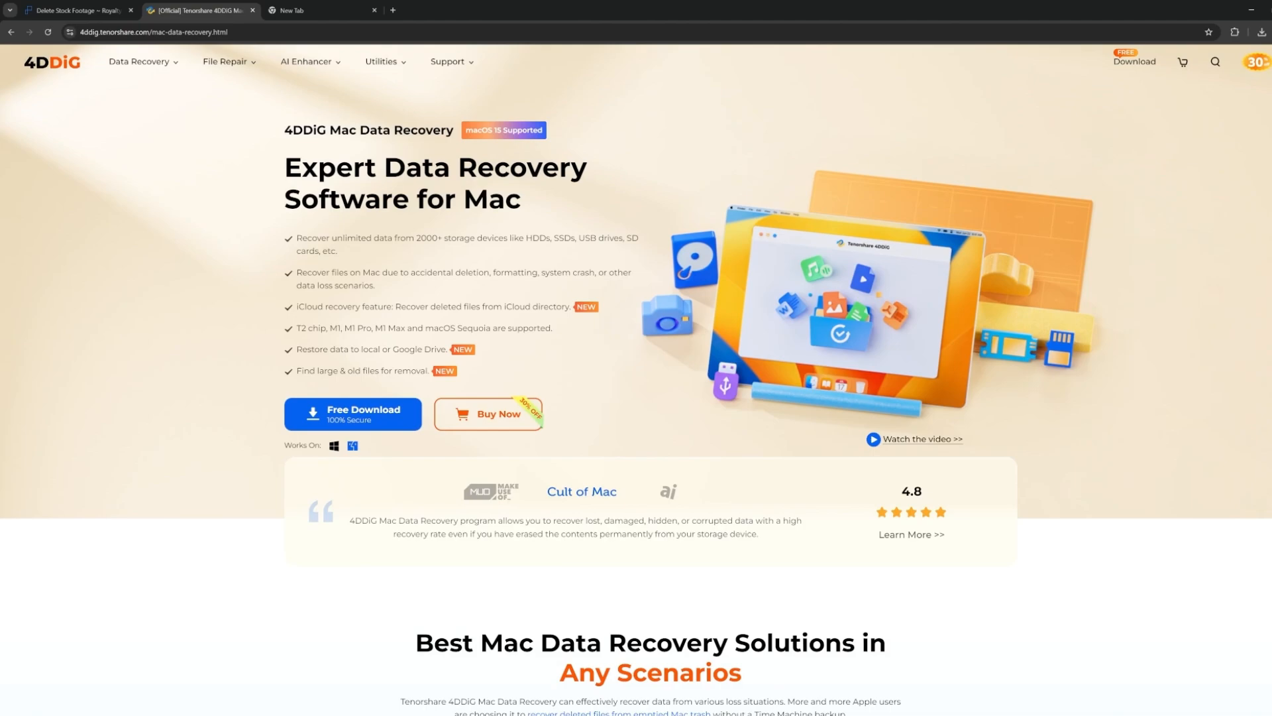
Browse the recovery scenarios on the 4DDiG for Mac web page.
{"action": "scroll", "scroll_direction": "down", "scroll_amount": 3}
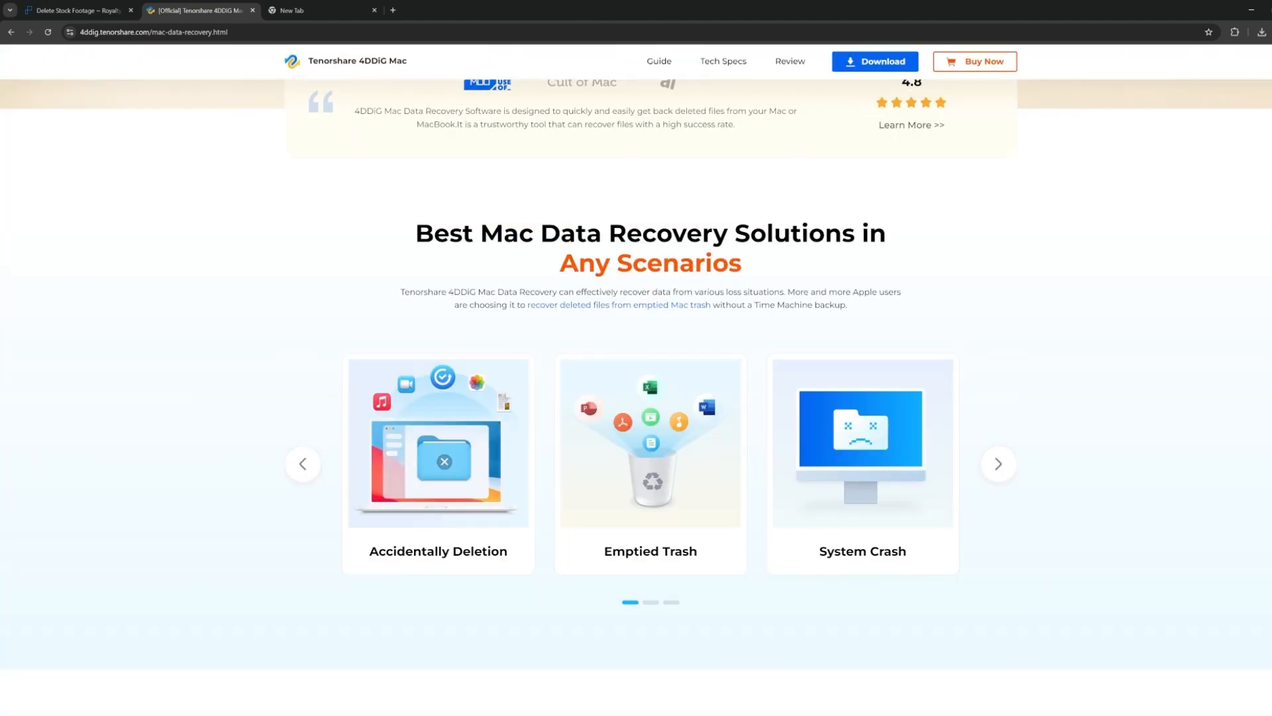
{"action": "left_click", "coordinate": [997, 464]}
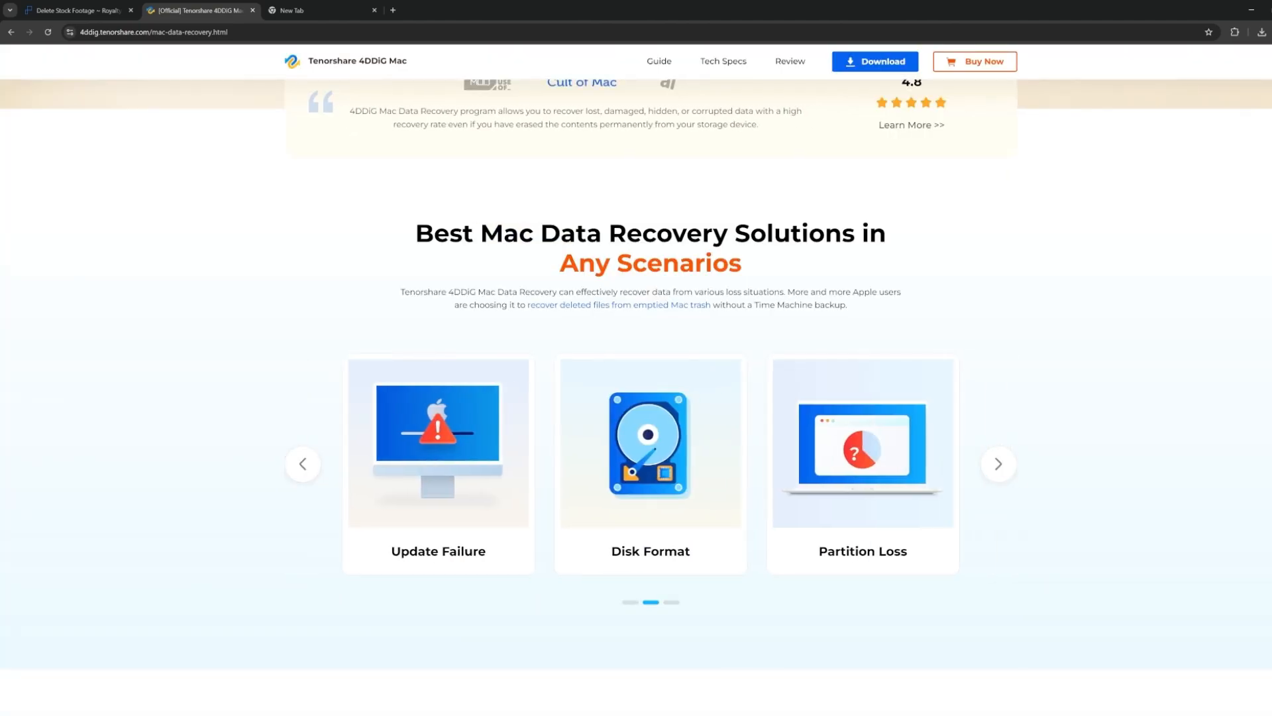
{"action": "left_click", "coordinate": [998, 472]}
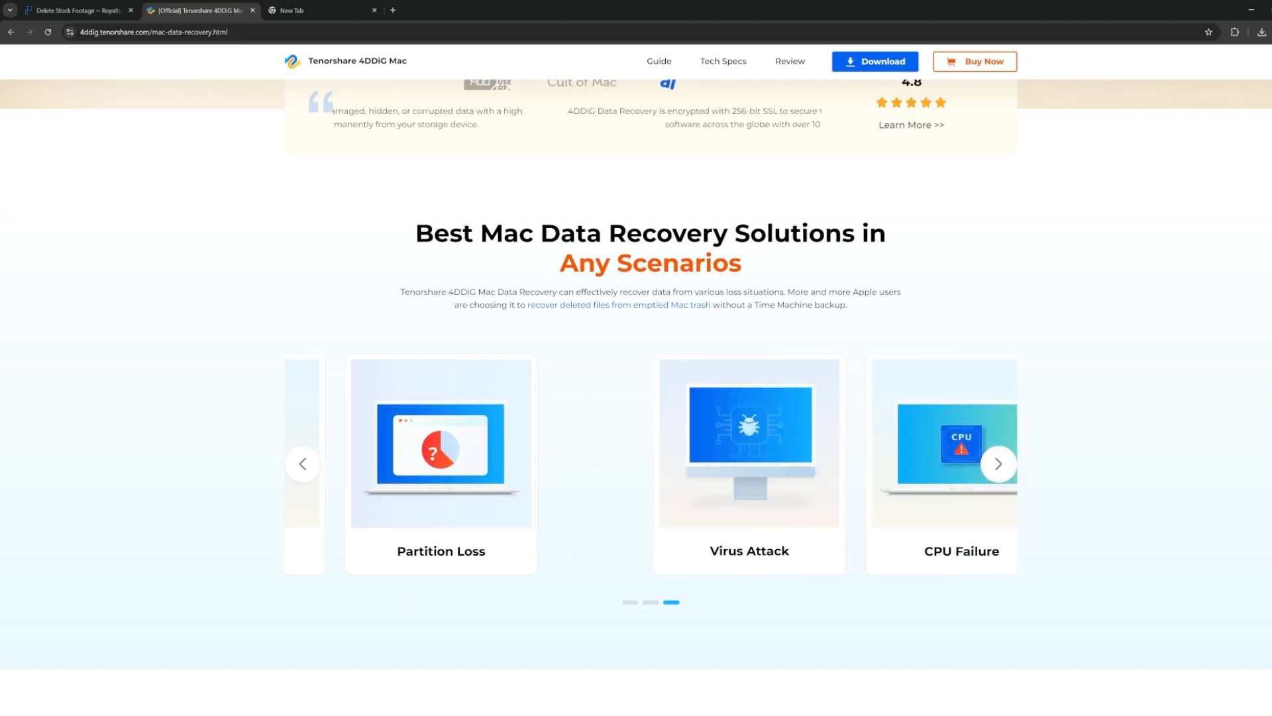
{"action": "left_click", "coordinate": [998, 463]}
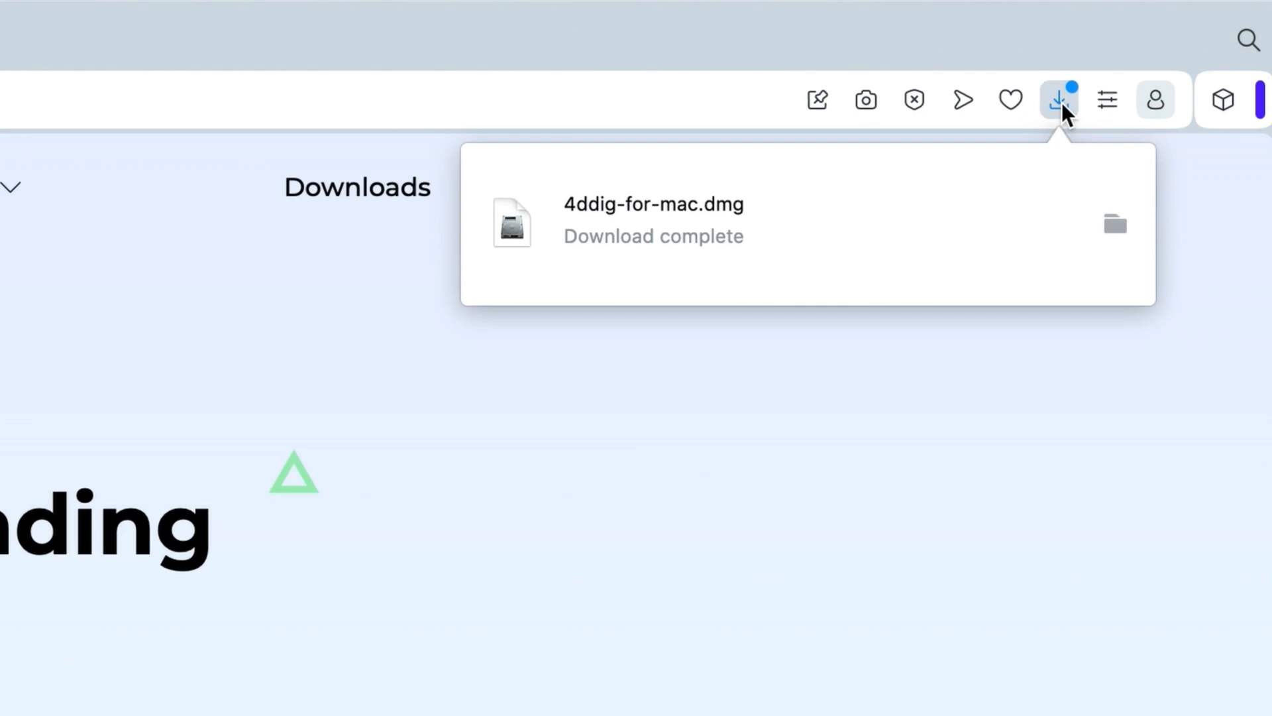
Open the downloaded 4ddig-for-mac.dmg and scan the Untitled drive for all file types.
{"action": "left_click", "coordinate": [1058, 98]}
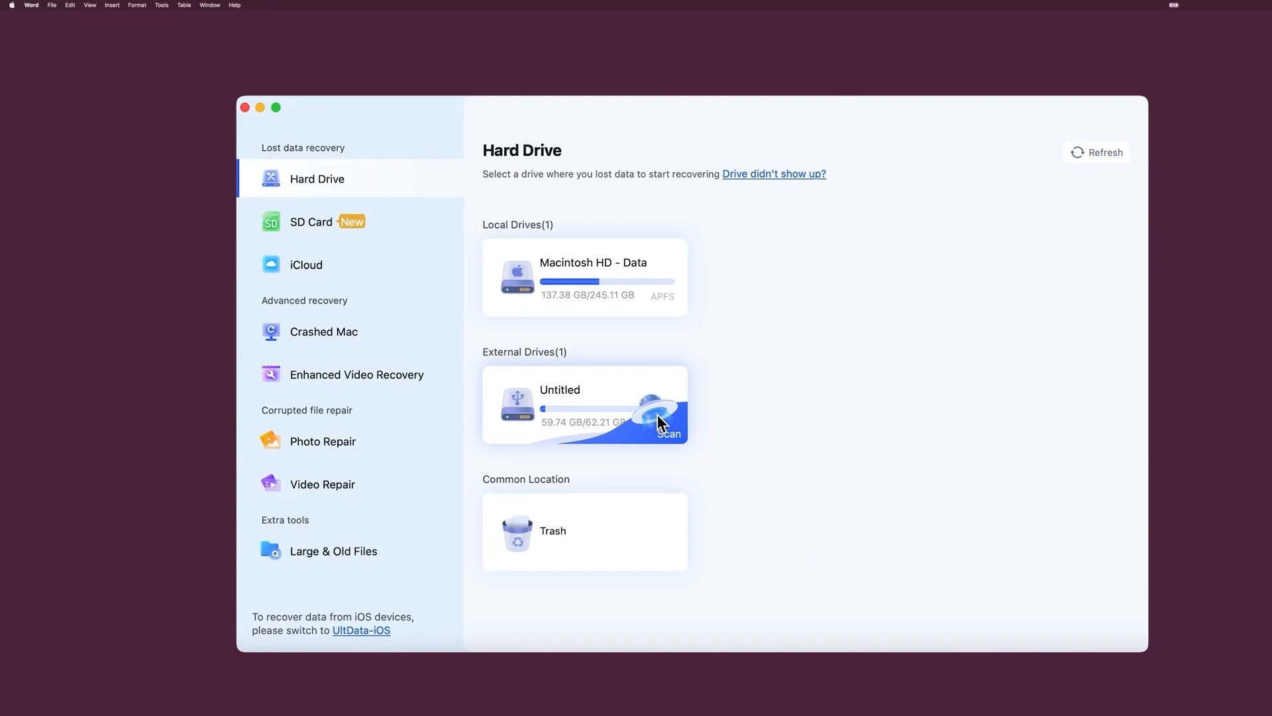
{"action": "left_click", "coordinate": [668, 433]}
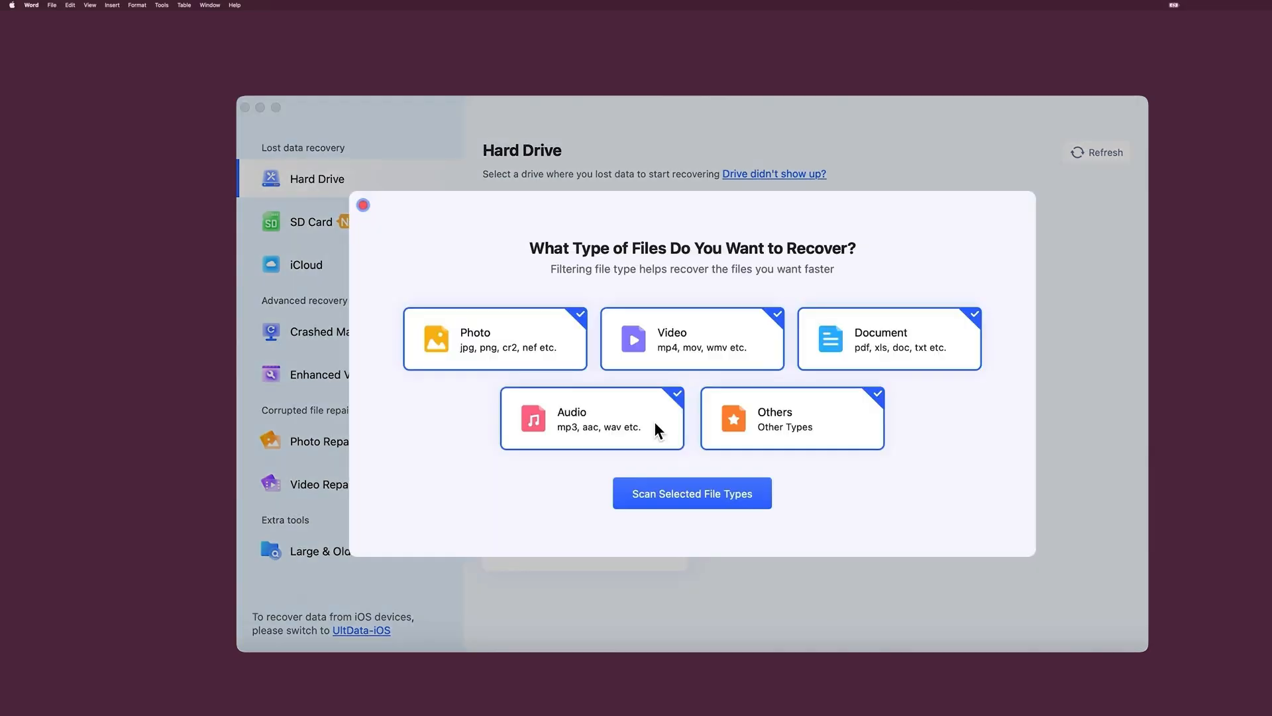
{"action": "left_click", "coordinate": [691, 492]}
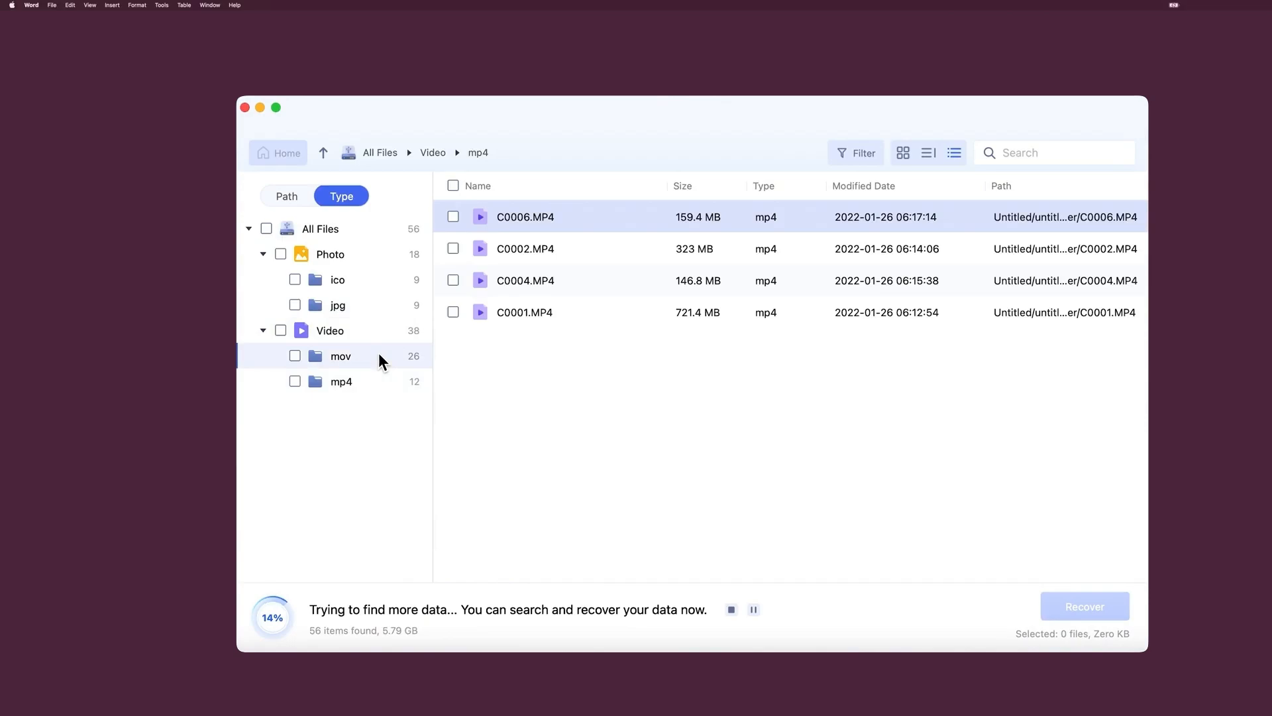
Recover the 66.7 MB mov screen recording into the untitled folder in Downloads.
{"action": "left_click", "coordinate": [340, 355]}
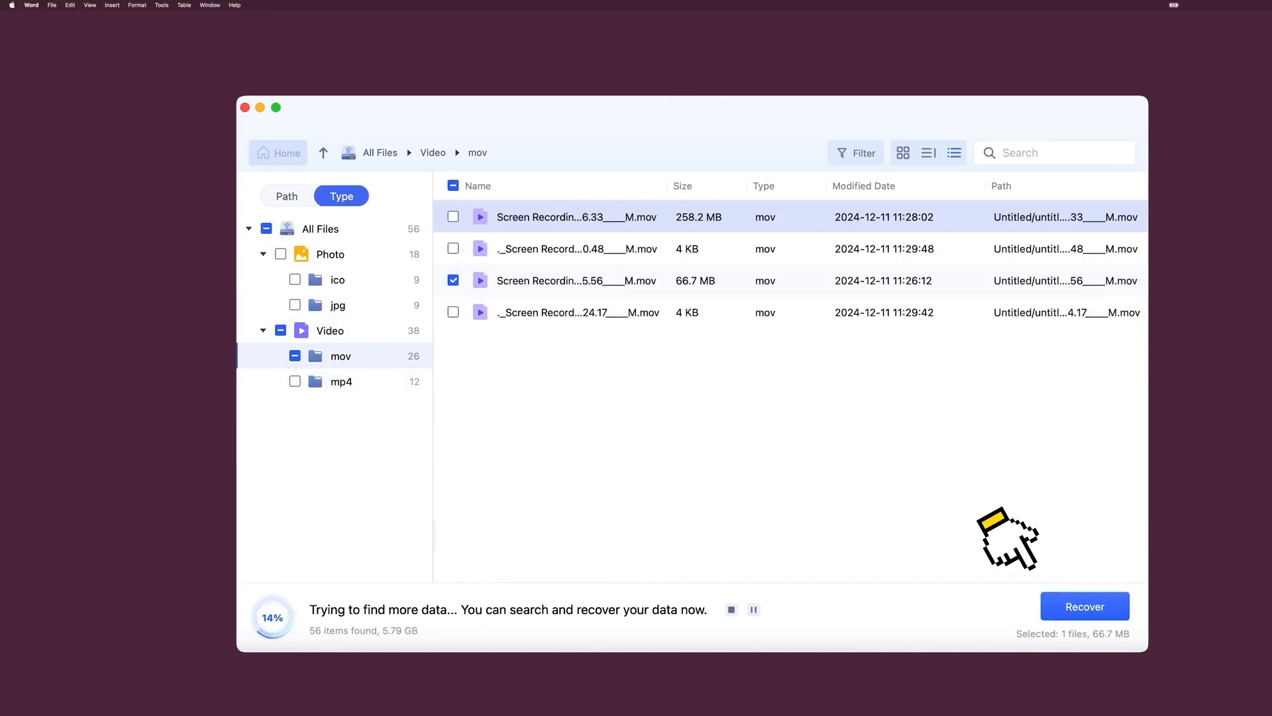
{"action": "left_click", "coordinate": [1084, 605]}
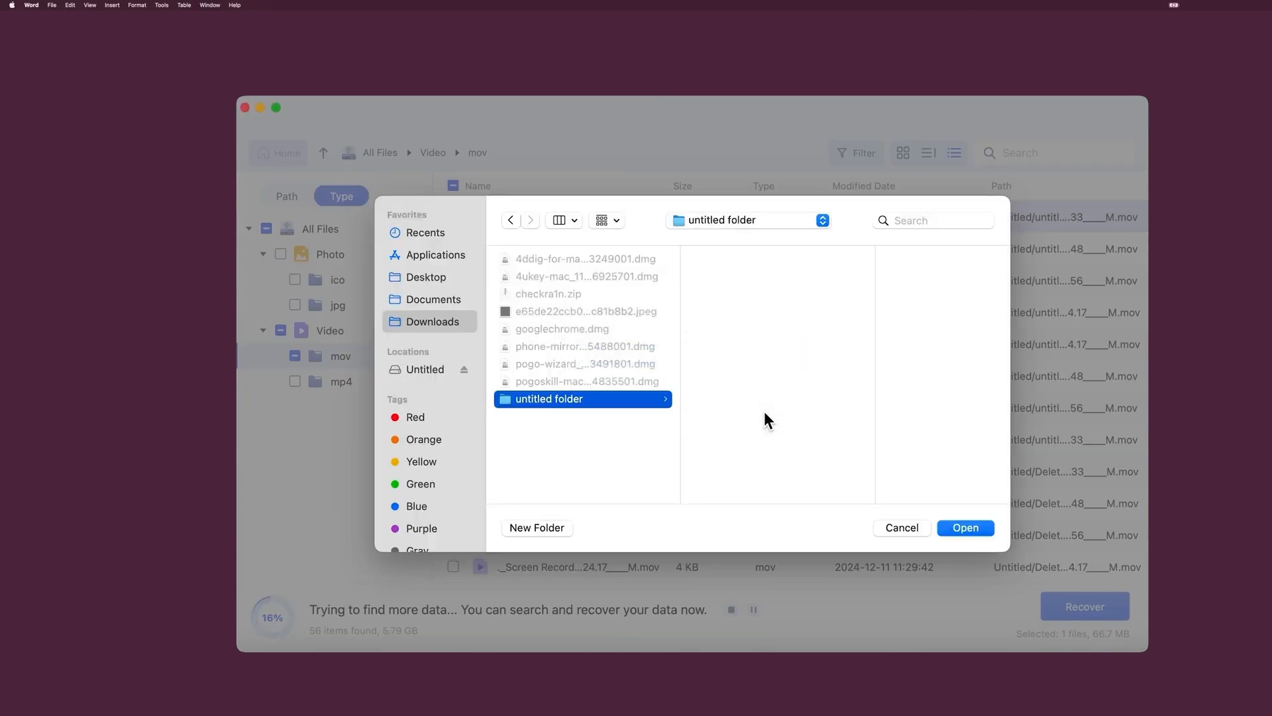
{"action": "left_click", "coordinate": [964, 527]}
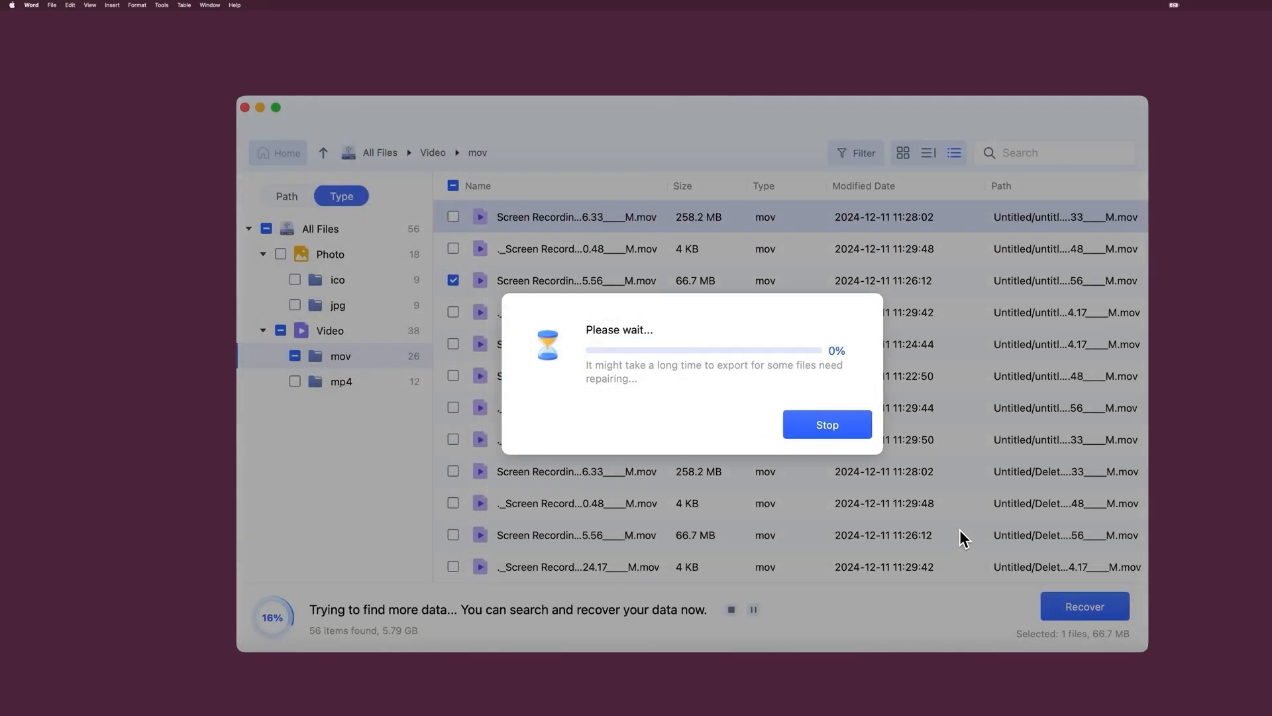